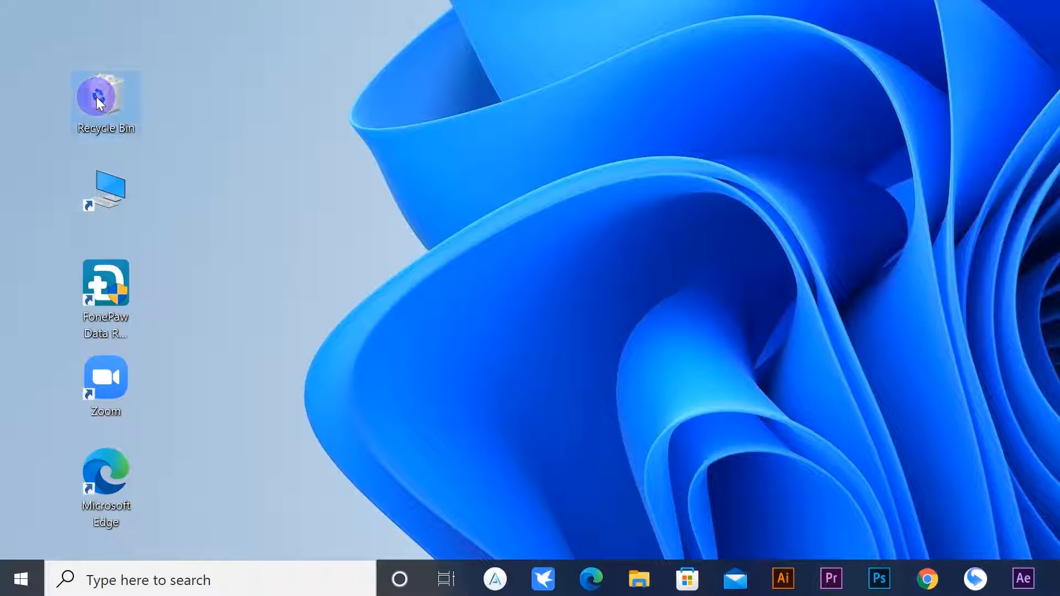
Empty the Recycle Bin from its desktop icon and return to the bare desktop
{"action": "right_click", "coordinate": [104, 102]}
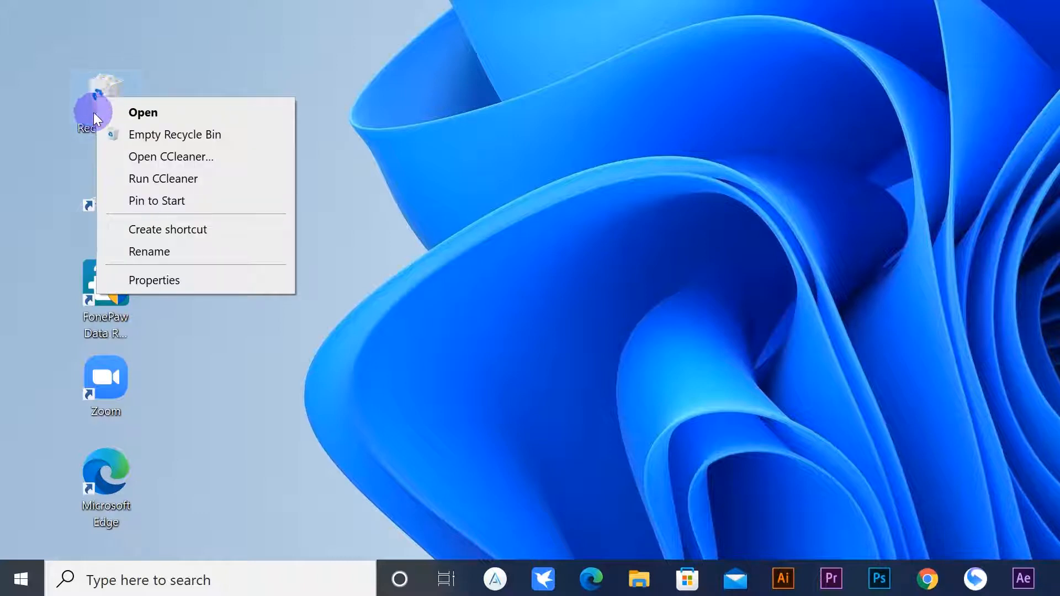
{"action": "left_click", "coordinate": [176, 134]}
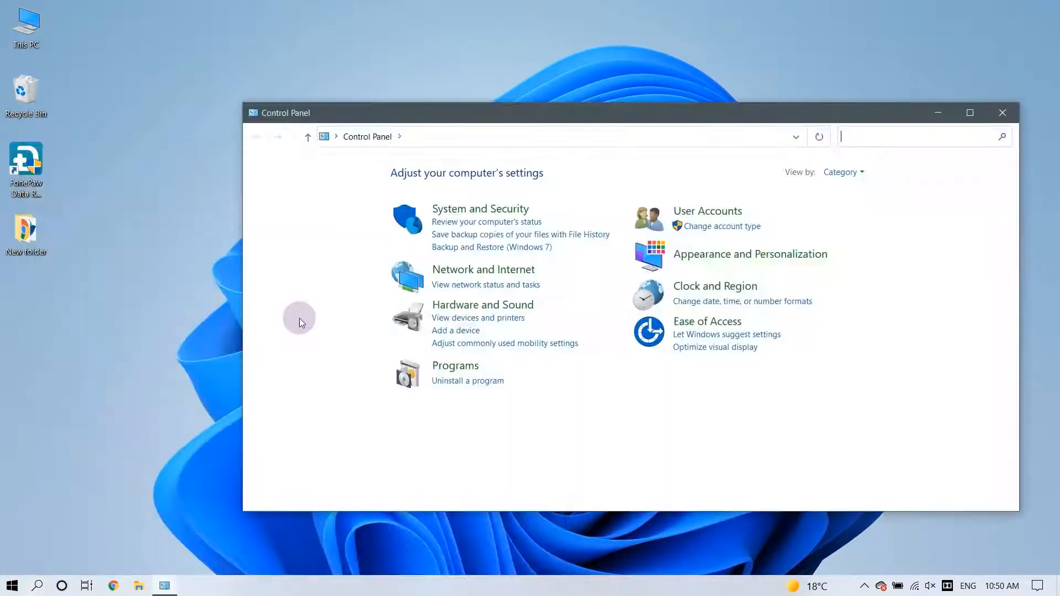
{"action": "left_click", "coordinate": [520, 235]}
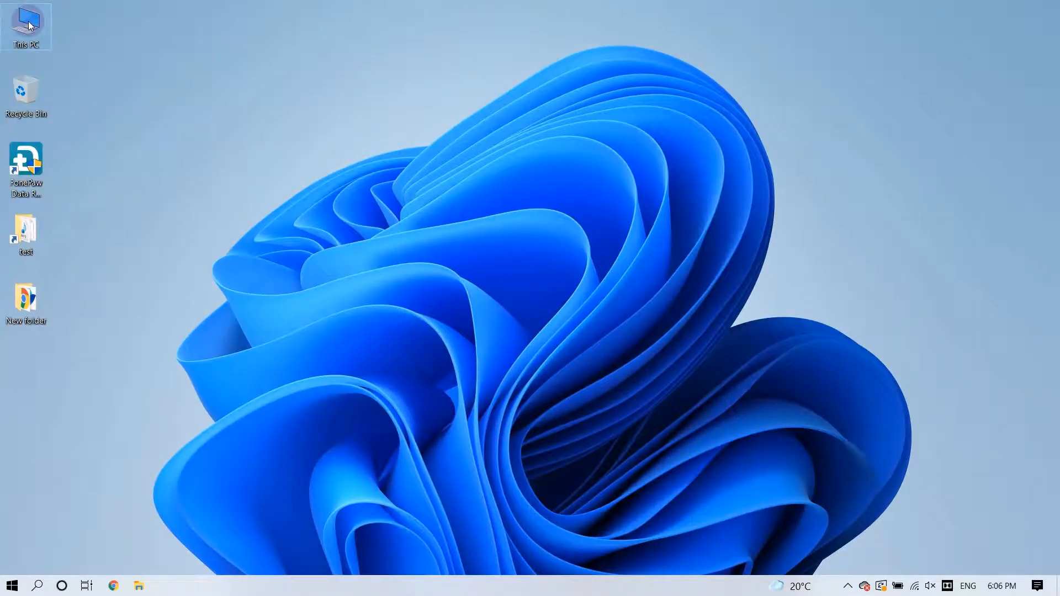
Restore the test folder on Local Disk (E:) from its previous version dated 3/8/2022
{"action": "double_click", "coordinate": [25, 26]}
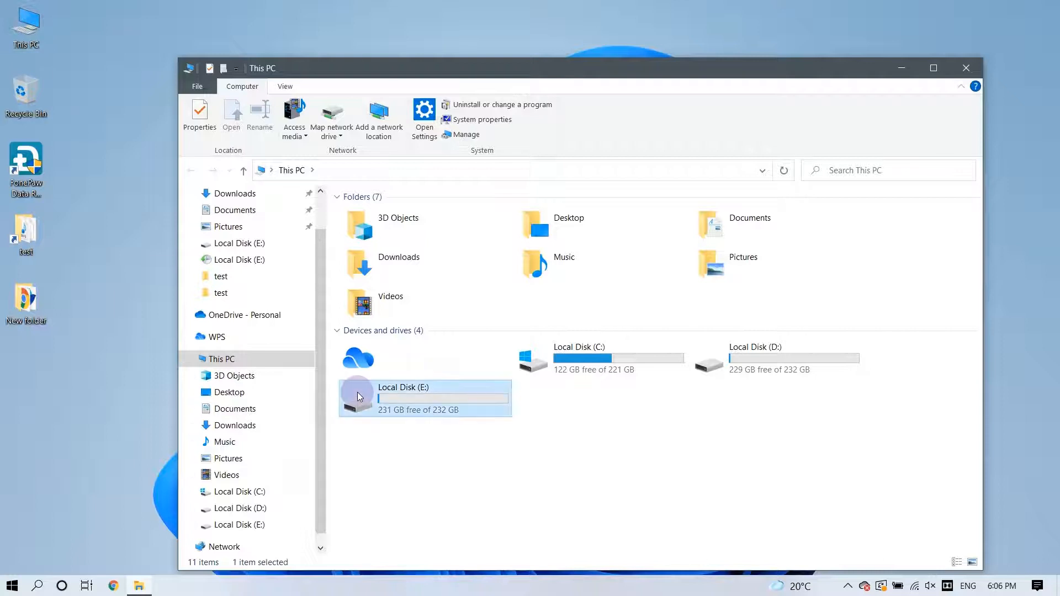
{"action": "double_click", "coordinate": [404, 392]}
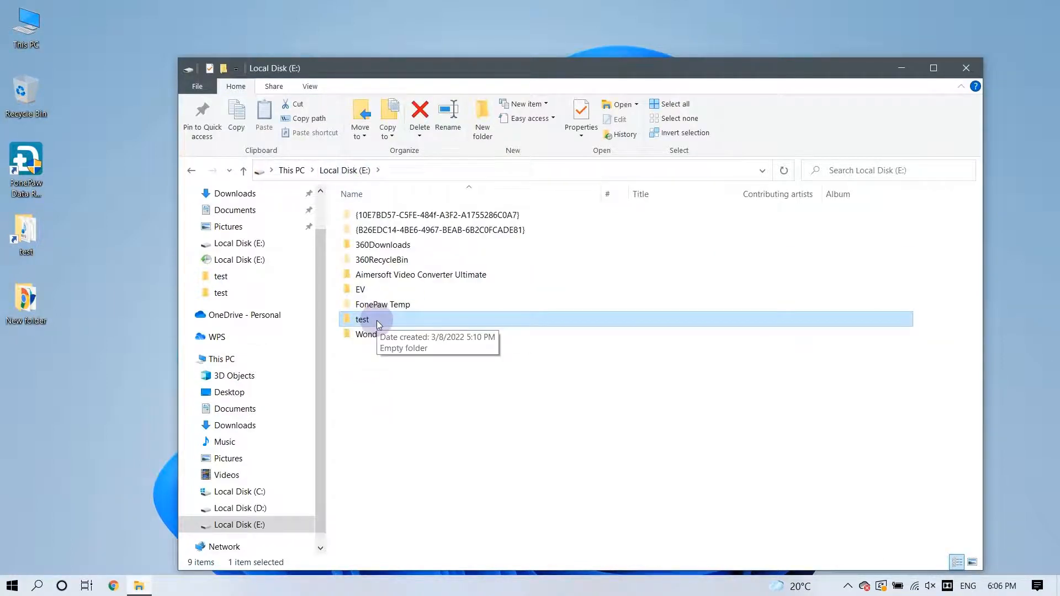
{"action": "right_click", "coordinate": [362, 319]}
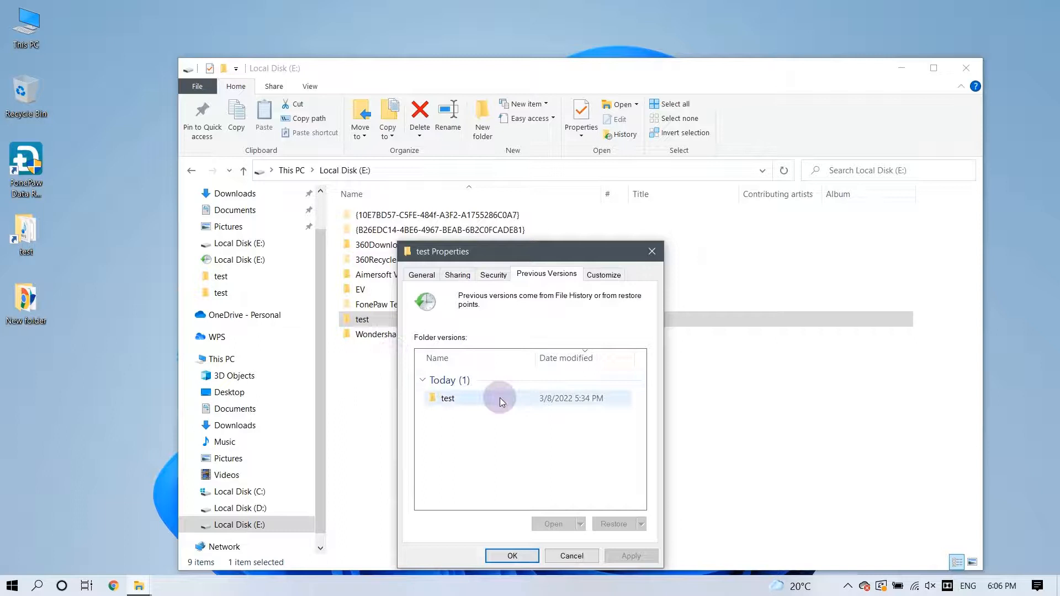
{"action": "left_click", "coordinate": [447, 399]}
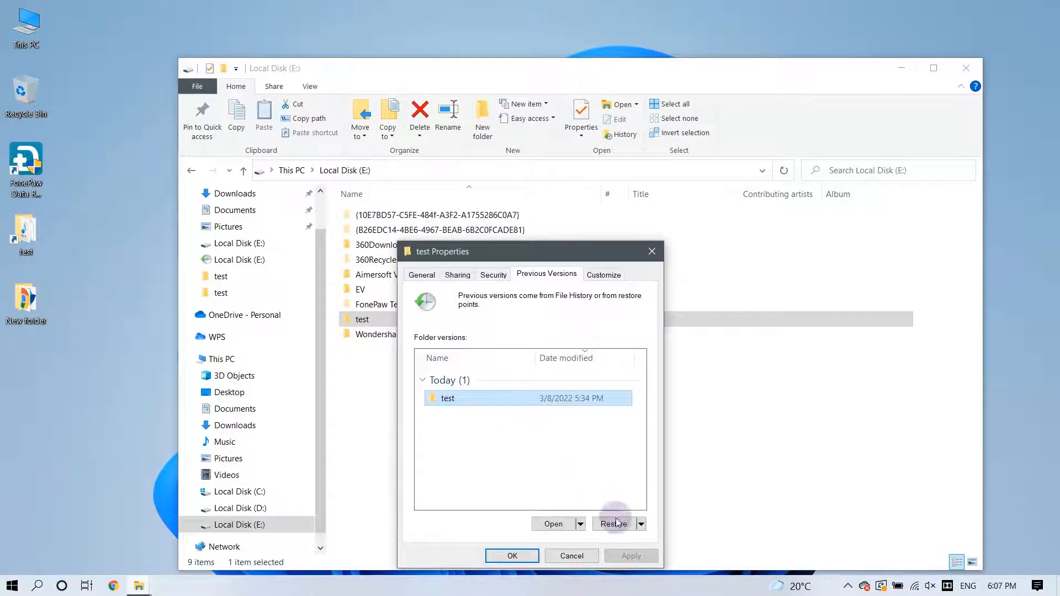
{"action": "left_click", "coordinate": [613, 528]}
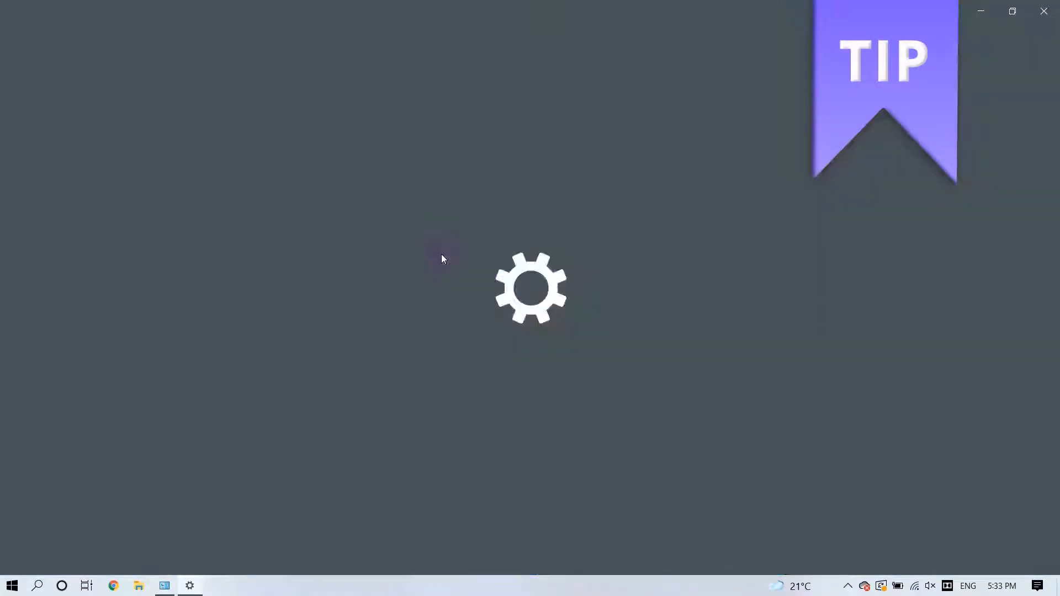
Bring up the Windows Settings window in place of File Explorer
{"action": "left_click", "coordinate": [916, 271]}
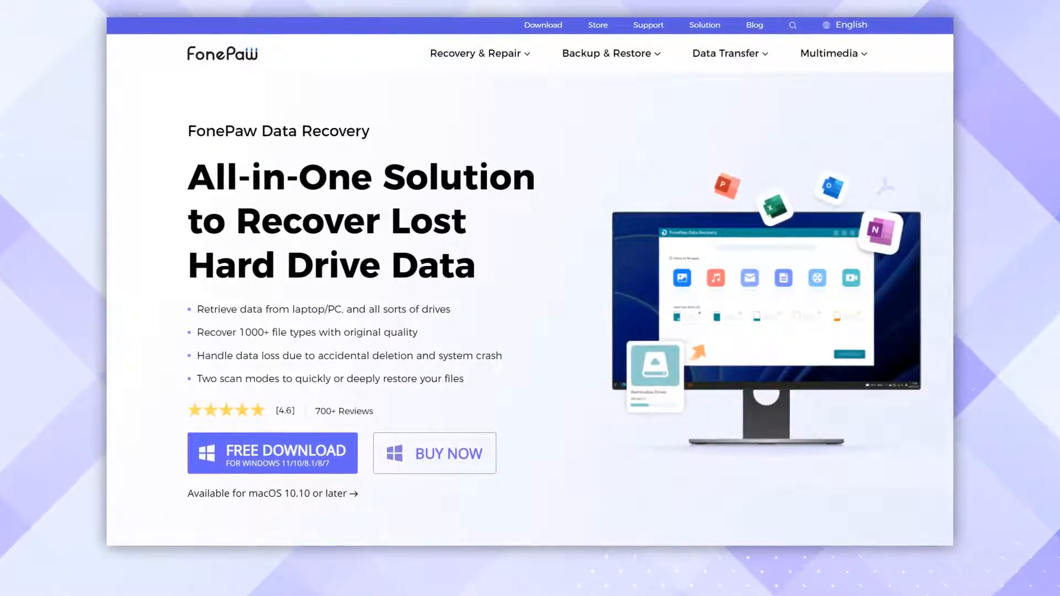
Scroll the FonePaw Data Recovery product page down past its free Windows download offer
{"action": "scroll", "scroll_direction": "down", "scroll_amount": 3}
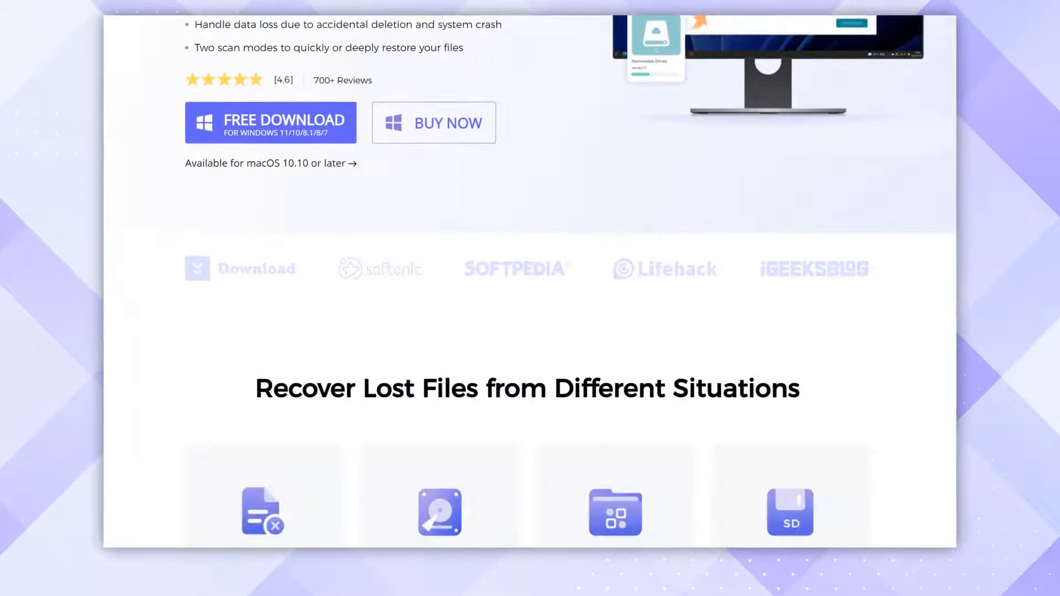
{"action": "scroll", "scroll_direction": "down", "scroll_amount": 3}
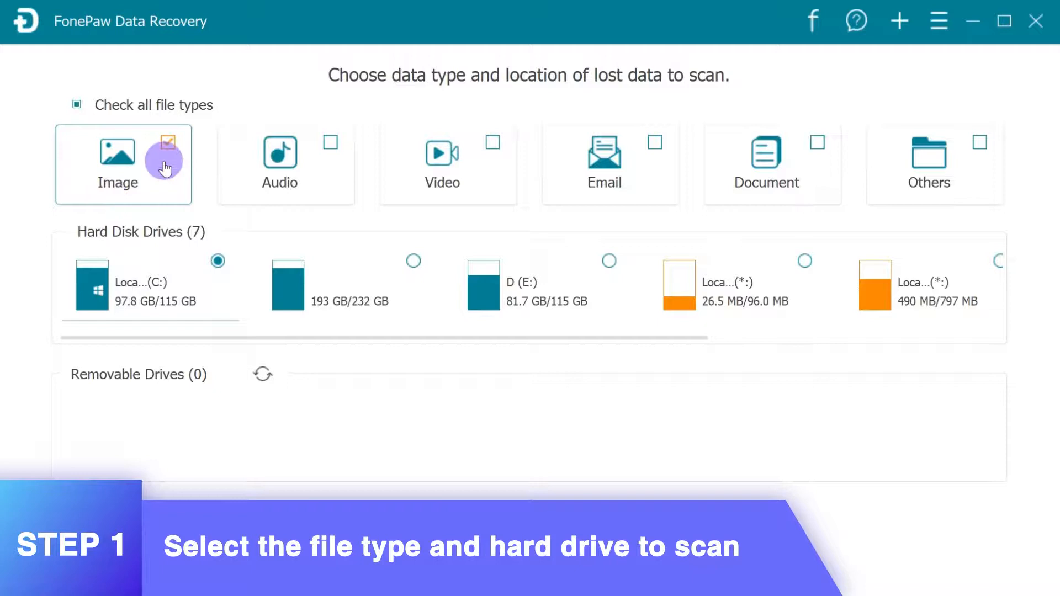
Scan the Recycle Bin location for Image and Video files
{"action": "left_click", "coordinate": [447, 164]}
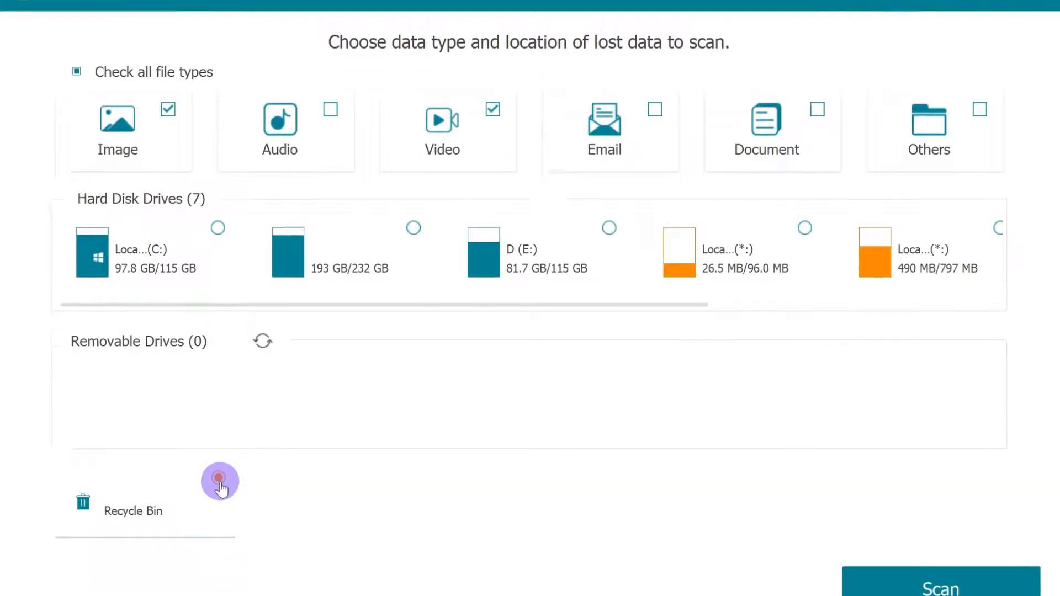
{"action": "left_click", "coordinate": [219, 481]}
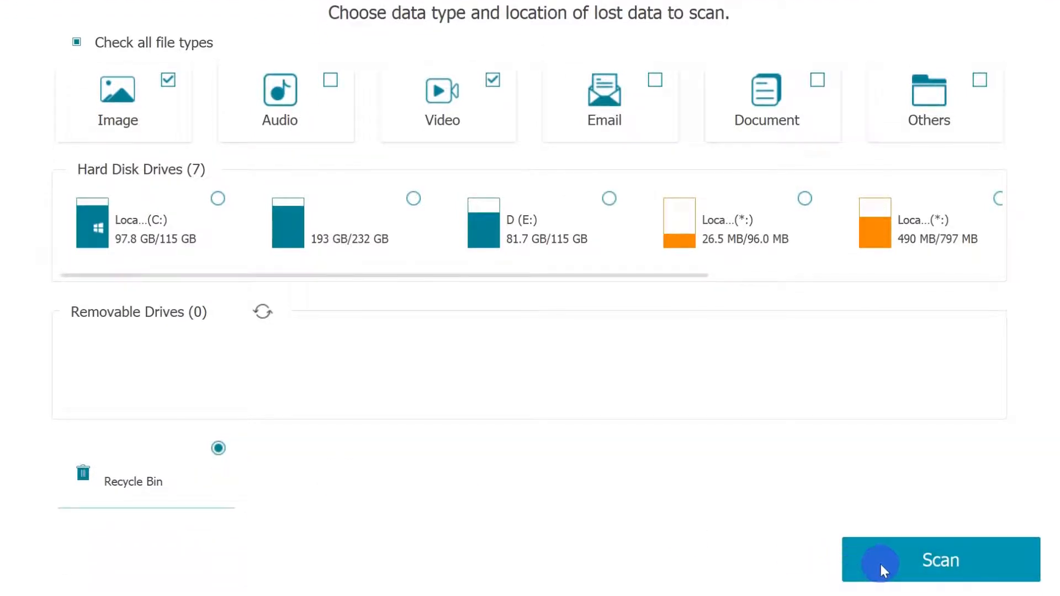
{"action": "left_click", "coordinate": [940, 560]}
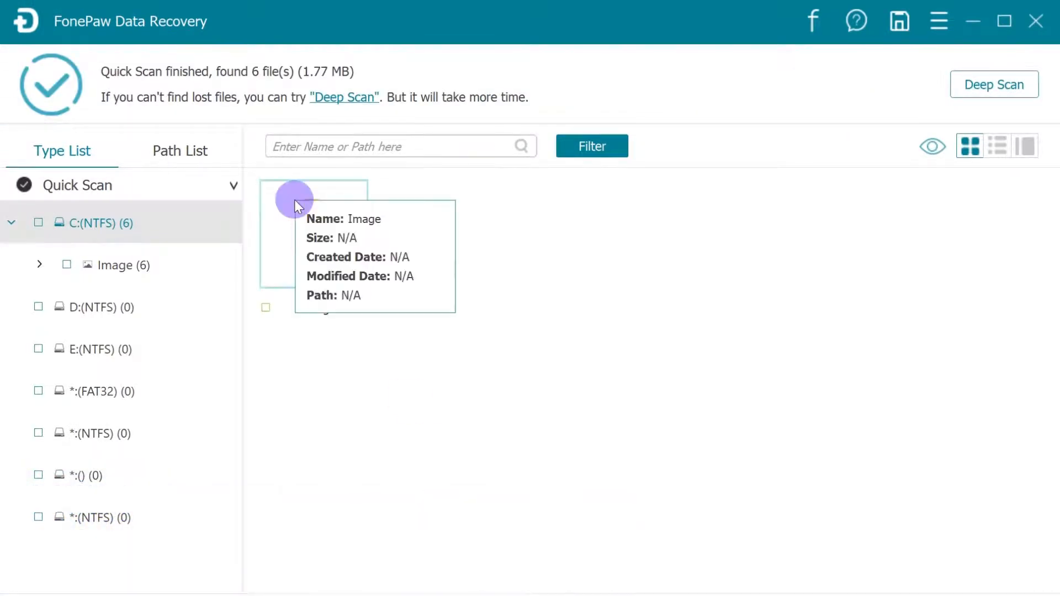
{"action": "mouse_move", "coordinate": [958, 111]}
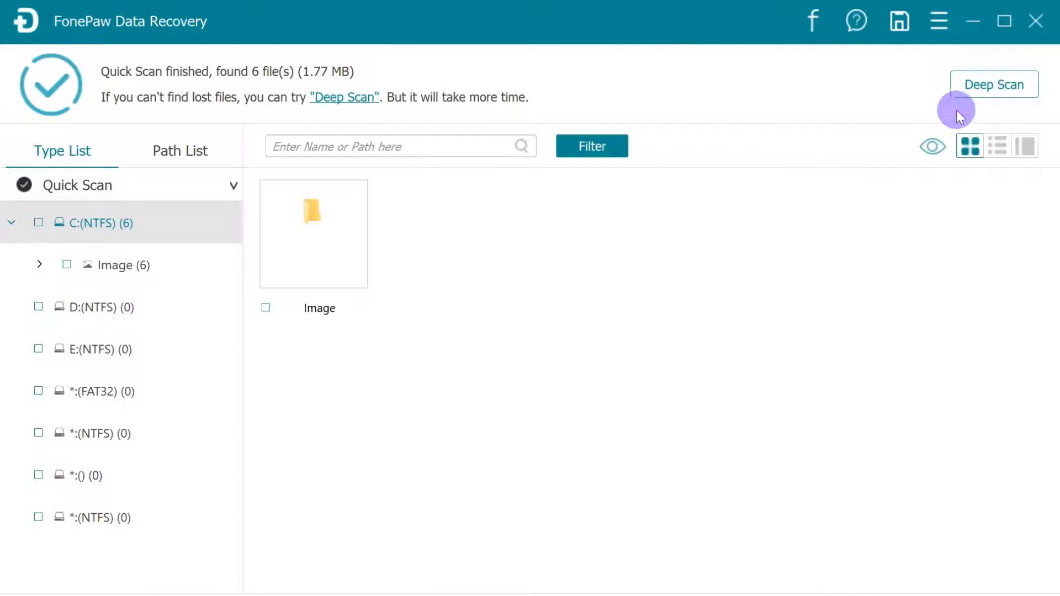
Start a Deep Scan after the quick scan found 6 files (1.77 MB)
{"action": "left_click", "coordinate": [995, 85]}
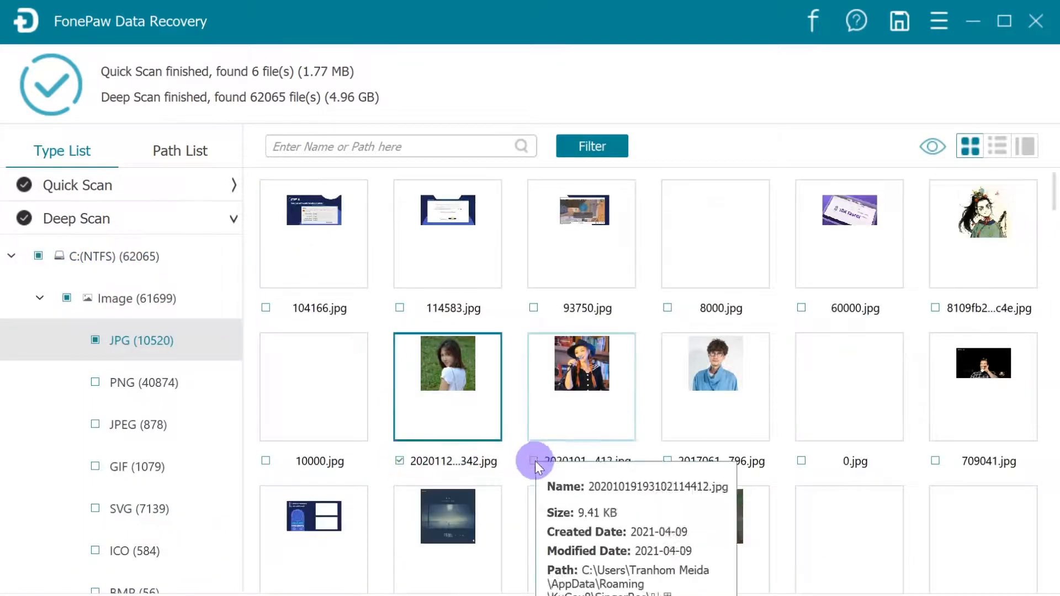
Recover the selected JPG and MP4 files, continuing past the same-drive warning to 5 successful files
{"action": "left_click", "coordinate": [121, 375]}
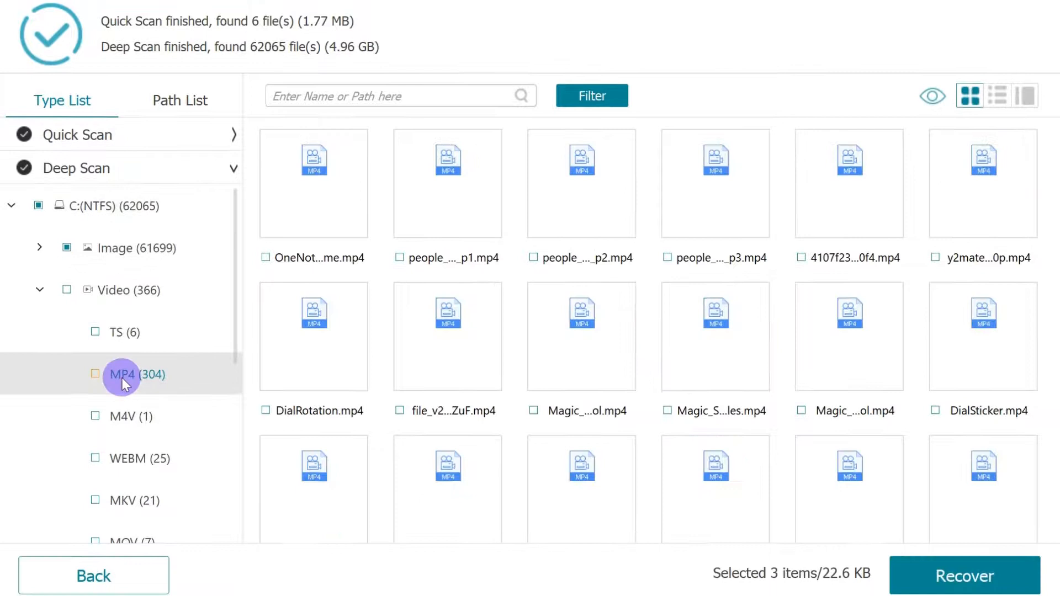
{"action": "left_click", "coordinate": [963, 575]}
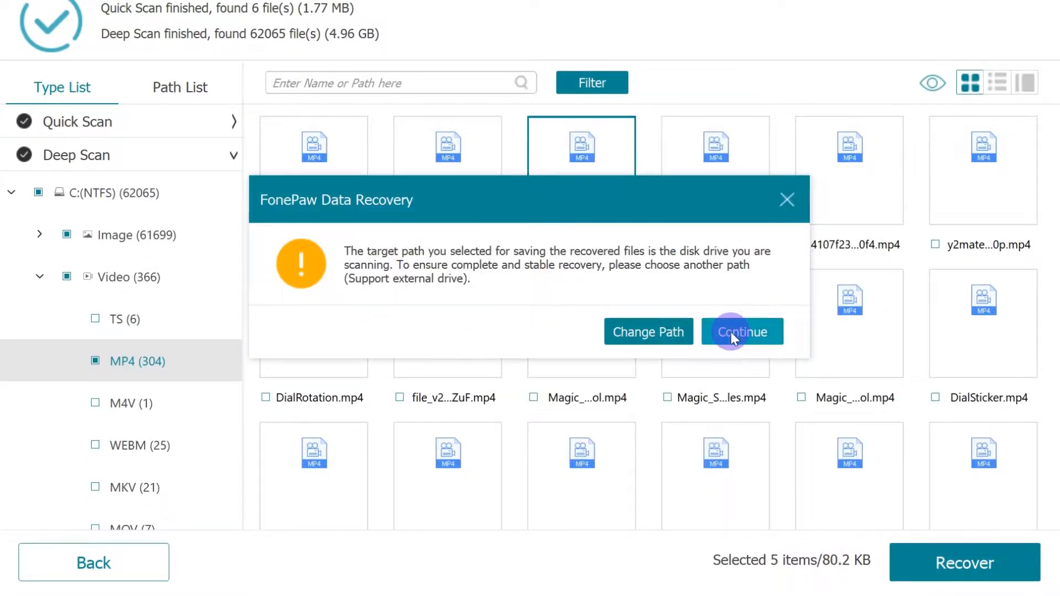
{"action": "left_click", "coordinate": [742, 332]}
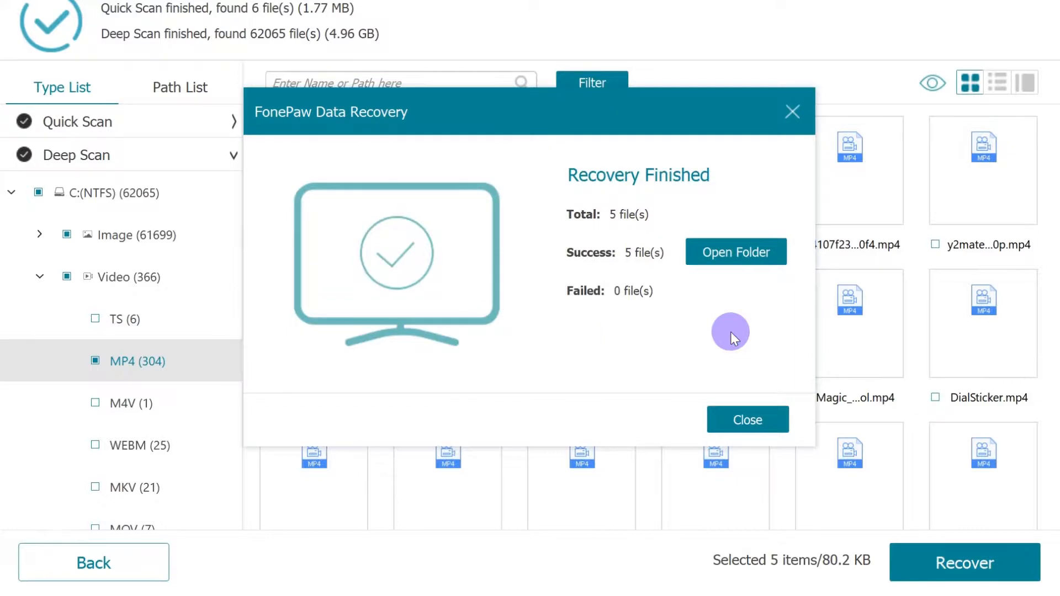